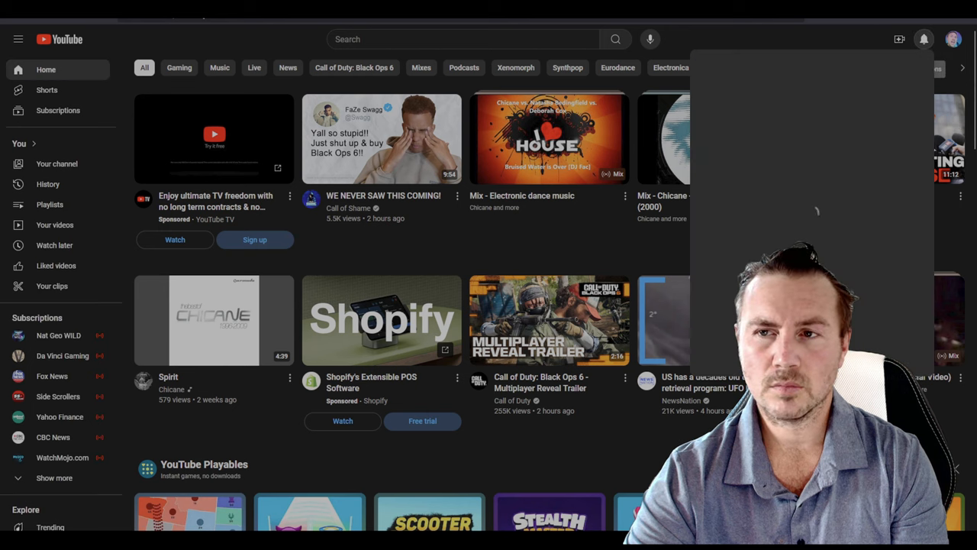
Step: Show the notifications panel from the bell and browse the newest channel uploads
{"action": "left_click", "coordinate": [923, 39]}
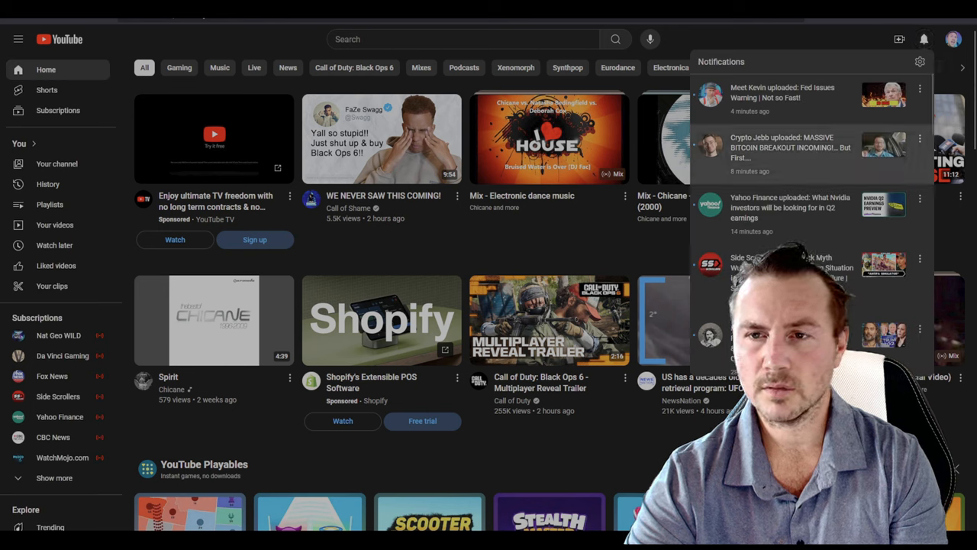
{"action": "scroll", "scroll_direction": "down", "scroll_amount": 3}
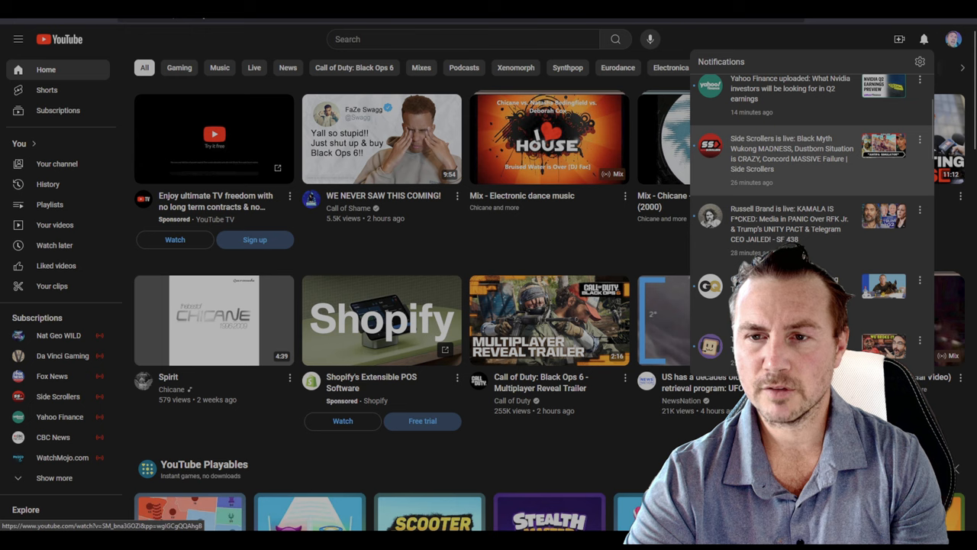
{"action": "scroll", "scroll_direction": "down", "scroll_amount": 3}
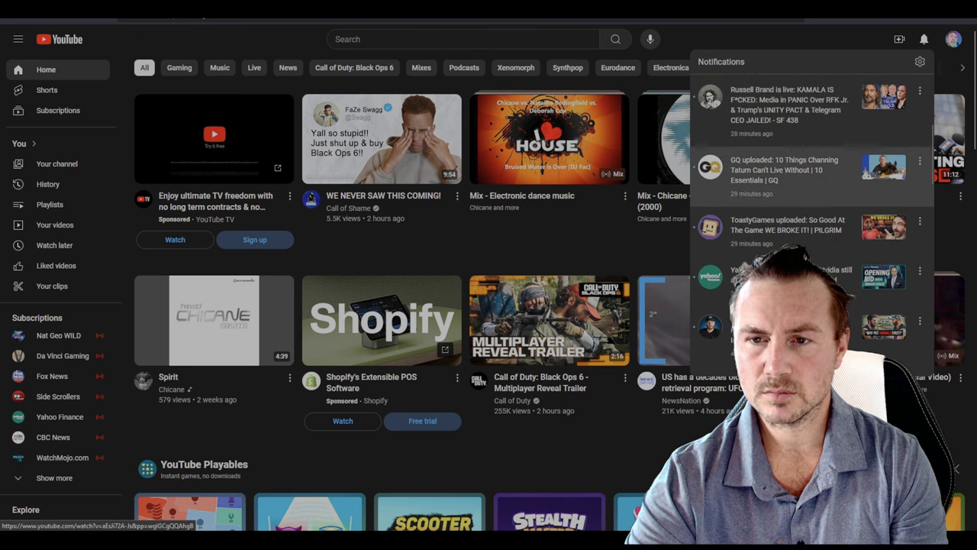
{"action": "scroll", "scroll_direction": "down", "scroll_amount": 3}
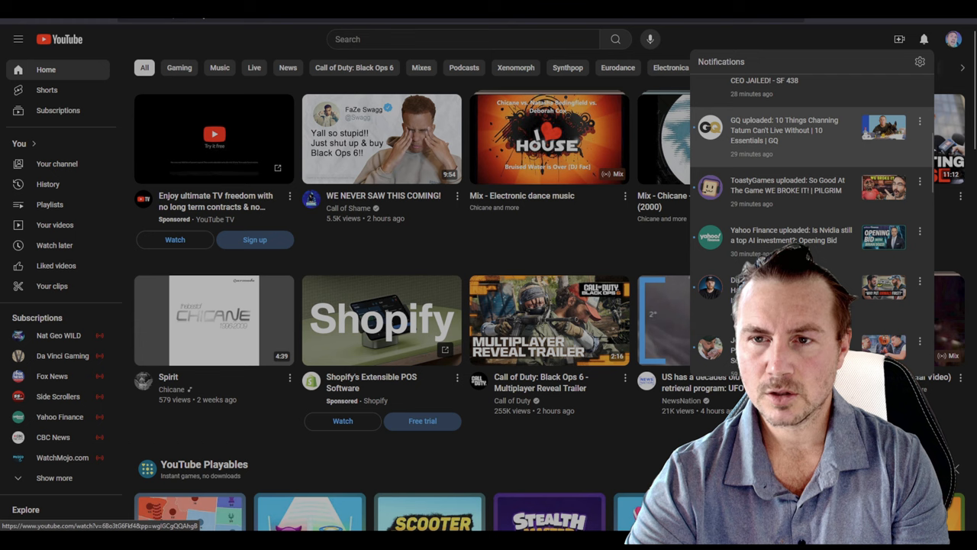
{"action": "scroll", "scroll_direction": "up", "scroll_amount": 3}
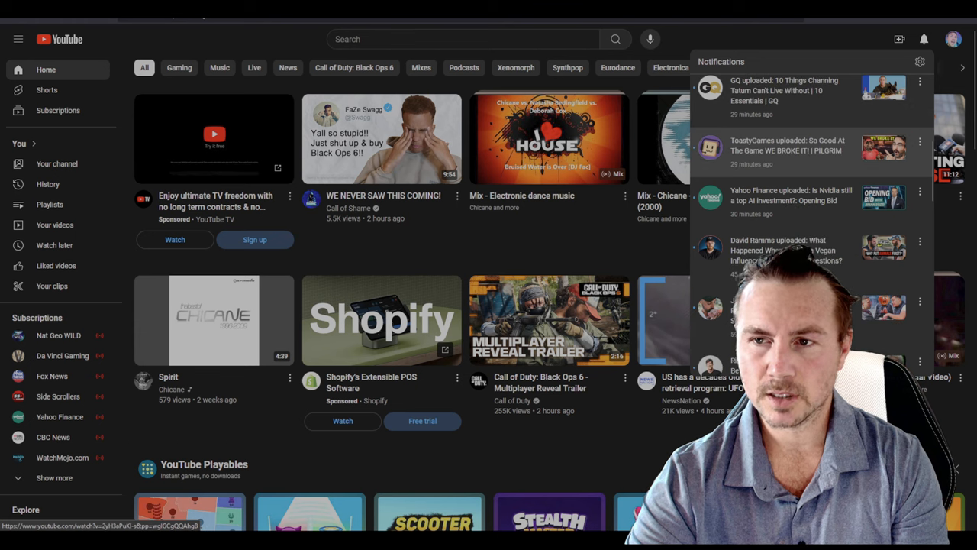
{"action": "scroll", "scroll_direction": "down", "scroll_amount": 3}
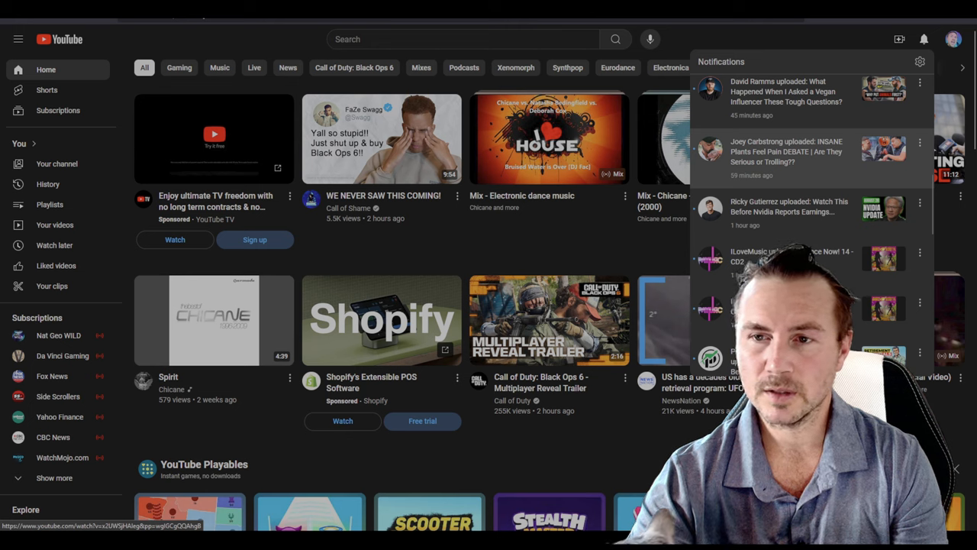
Step: Continue down the notifications past hour-old uploads to a comment notification
{"action": "scroll", "scroll_direction": "down", "scroll_amount": 3}
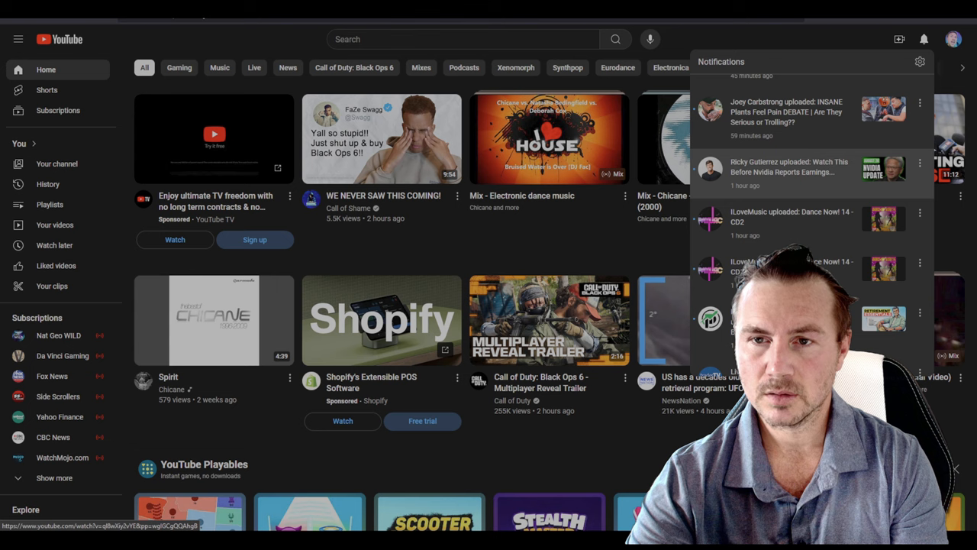
{"action": "scroll", "scroll_direction": "down", "scroll_amount": 3}
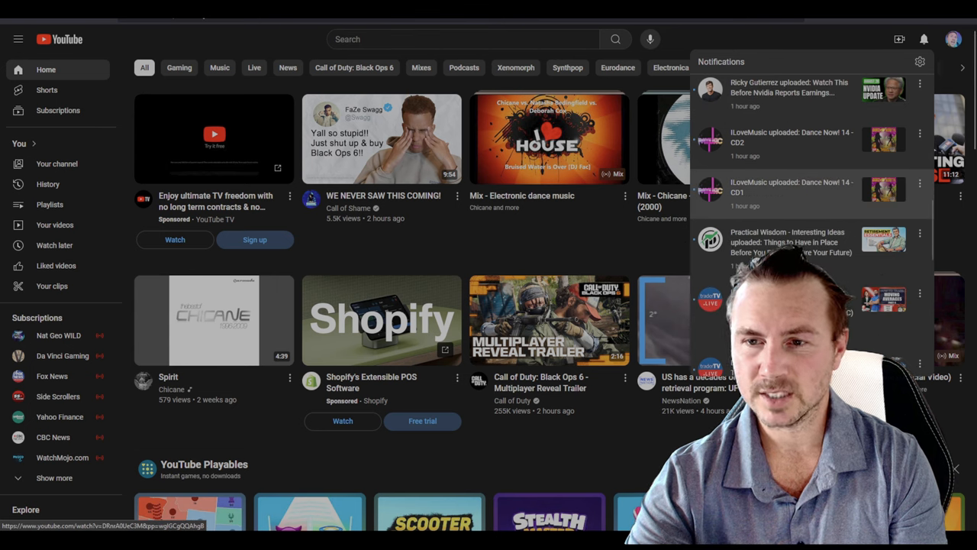
{"action": "right_click", "coordinate": [763, 244]}
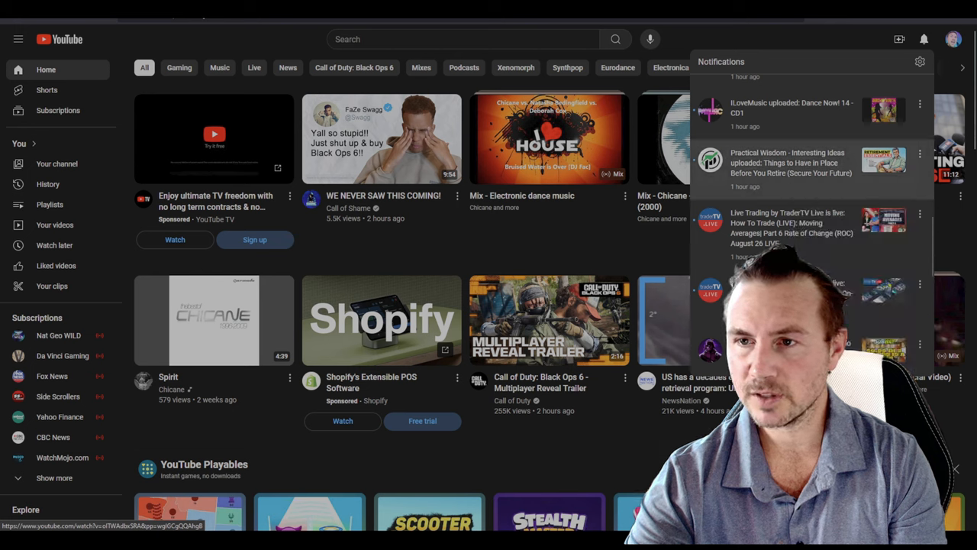
{"action": "scroll", "scroll_direction": "down", "scroll_amount": 3}
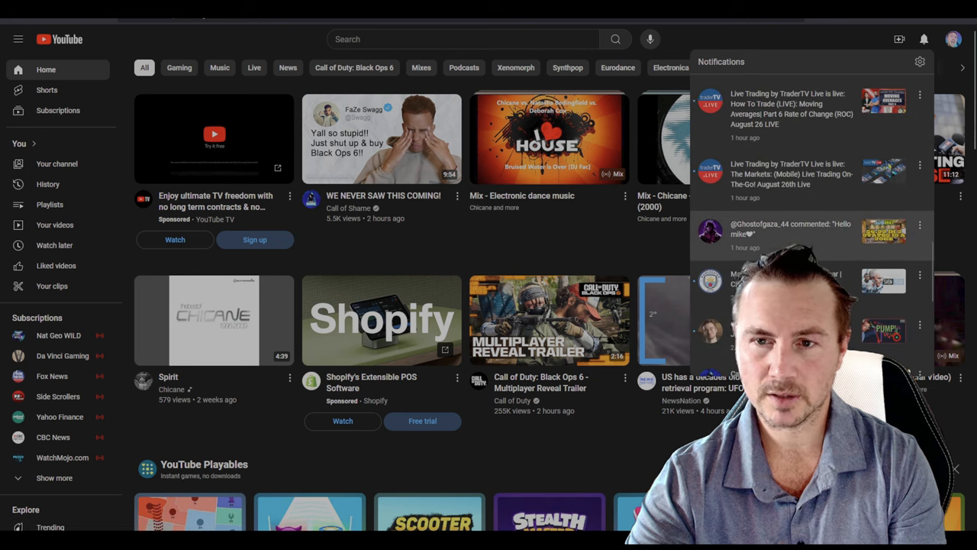
Step: Browse further down the notifications through uploads a few hours old
{"action": "scroll", "scroll_direction": "down", "scroll_amount": 3}
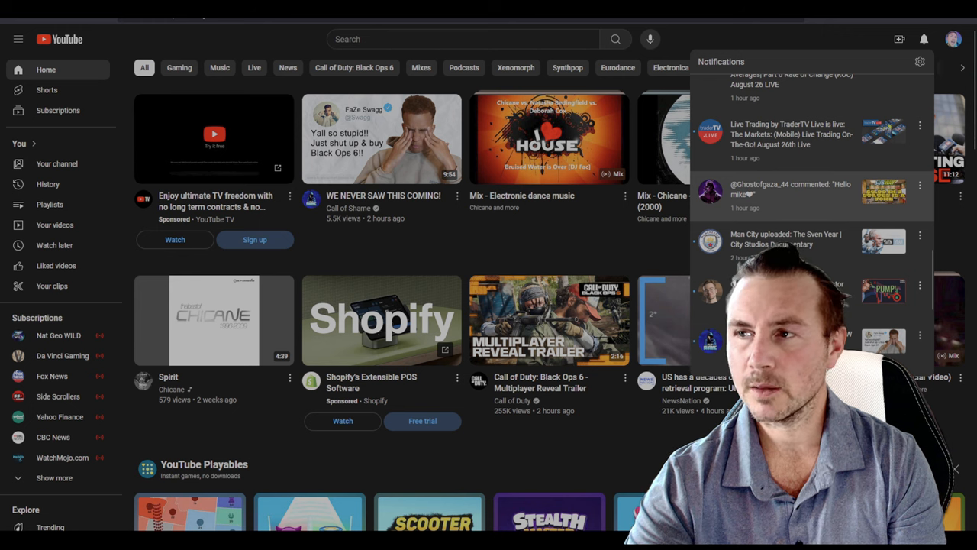
{"action": "scroll", "scroll_direction": "down", "scroll_amount": 3}
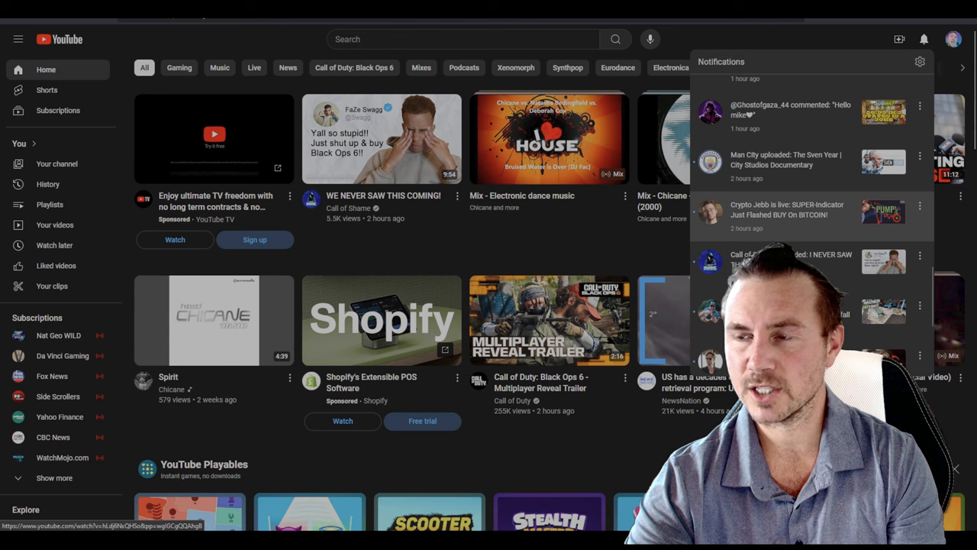
{"action": "scroll", "scroll_direction": "up", "scroll_amount": 3}
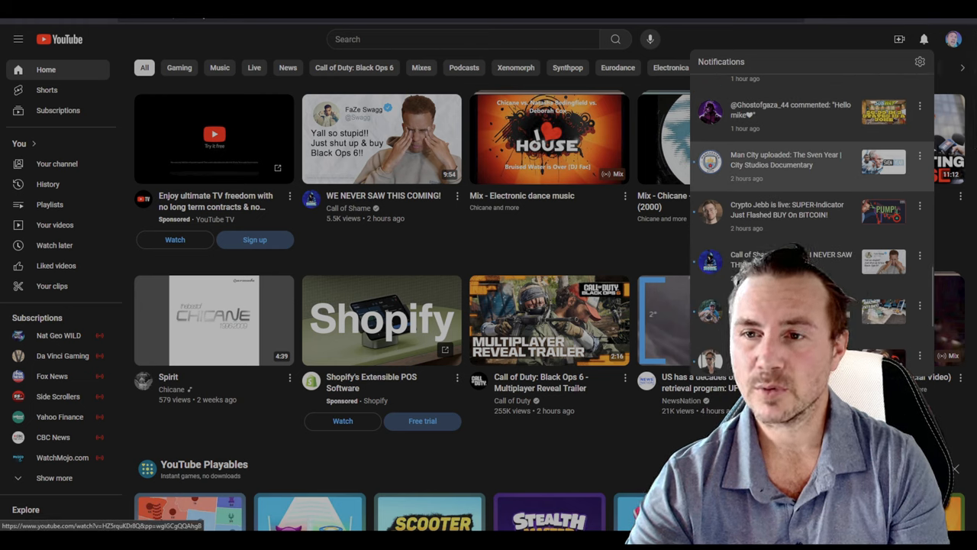
{"action": "scroll", "scroll_direction": "down", "scroll_amount": 3}
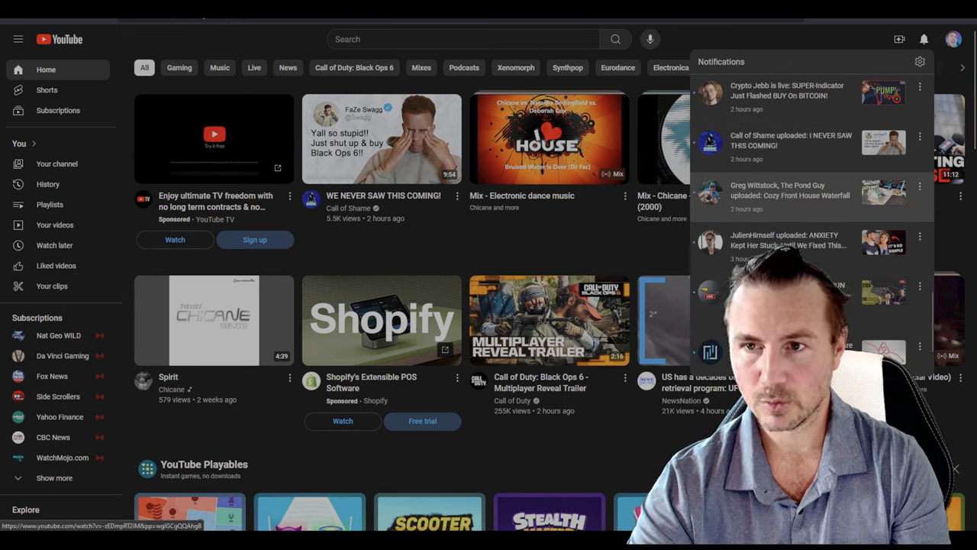
Step: Reach the uploads and comments from four to five hours ago, then return to the newest entries
{"action": "scroll", "scroll_direction": "down", "scroll_amount": 3}
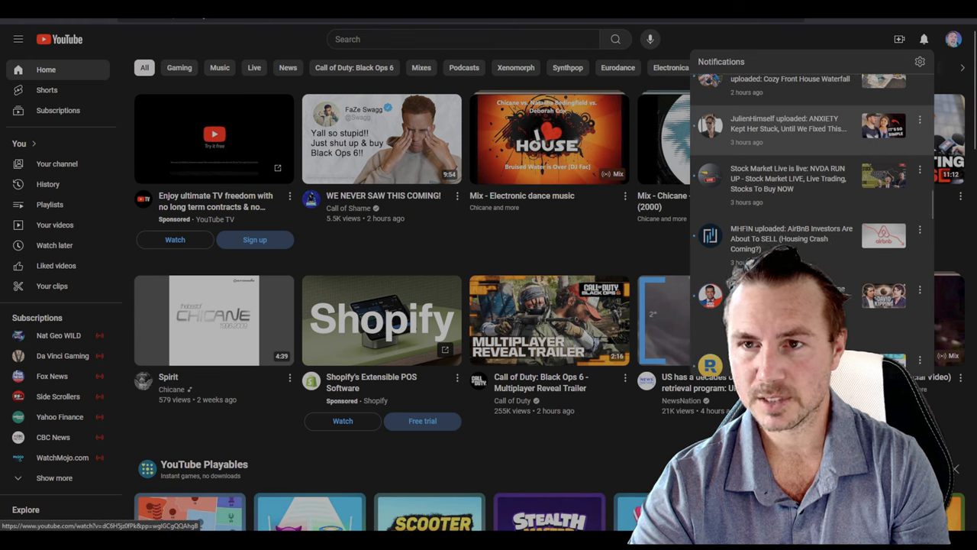
{"action": "scroll", "scroll_direction": "down", "scroll_amount": 3}
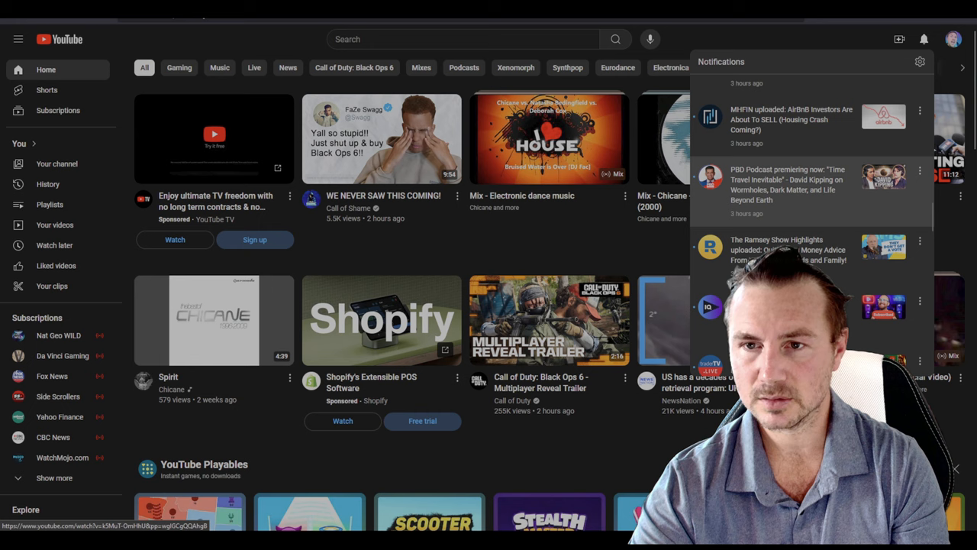
{"action": "scroll", "scroll_direction": "down", "scroll_amount": 3}
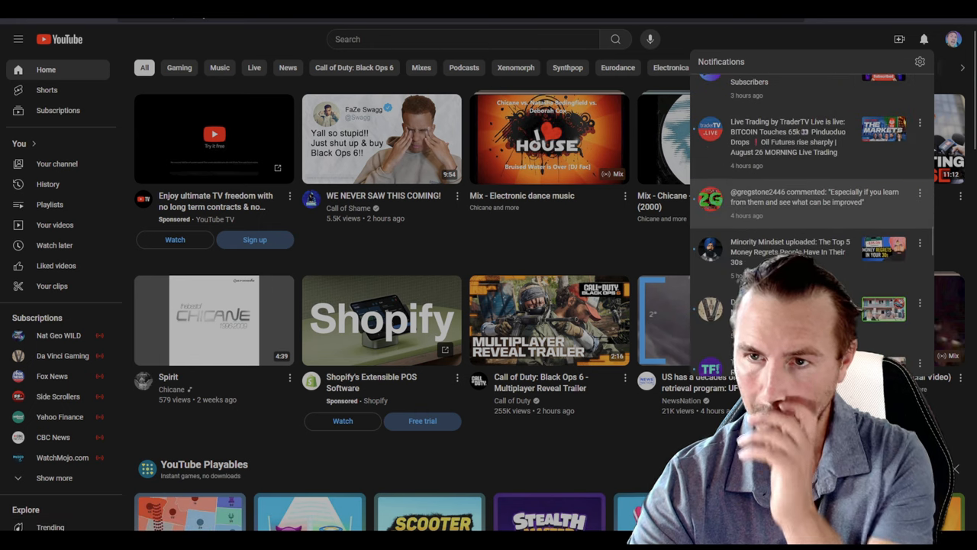
{"action": "scroll", "scroll_direction": "up", "scroll_amount": 3}
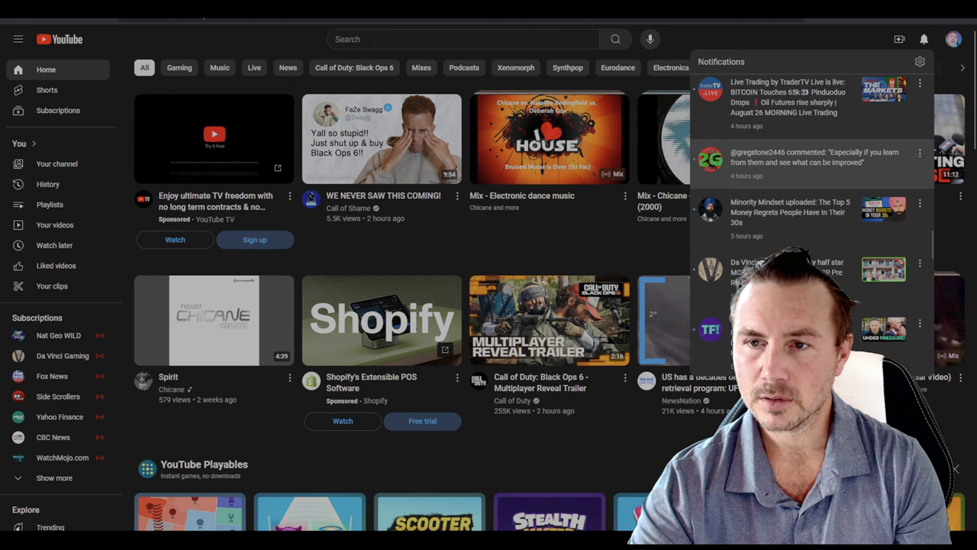
{"action": "left_click", "coordinate": [812, 156]}
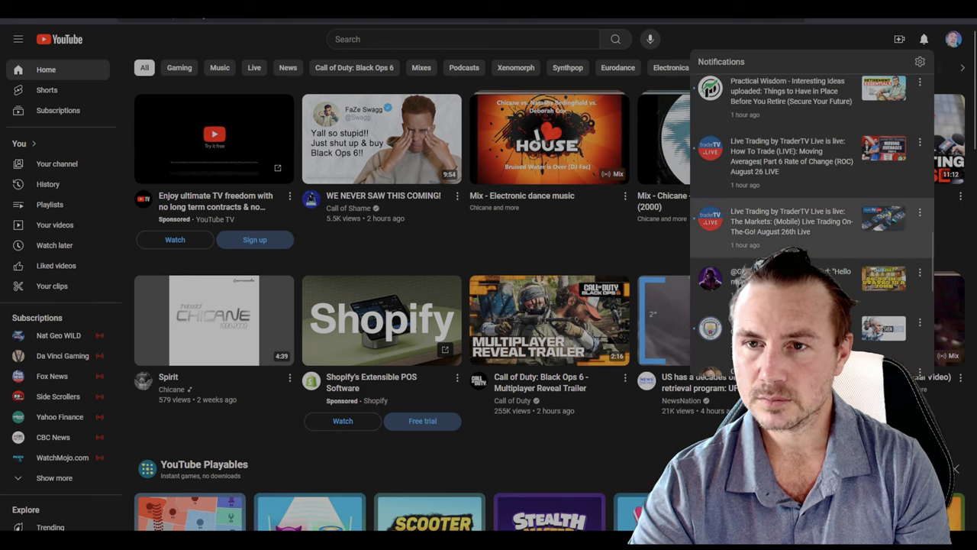
Step: Scroll the reopened notifications panel down past the earlier five-hour-old entries
{"action": "scroll", "scroll_direction": "down", "scroll_amount": 3}
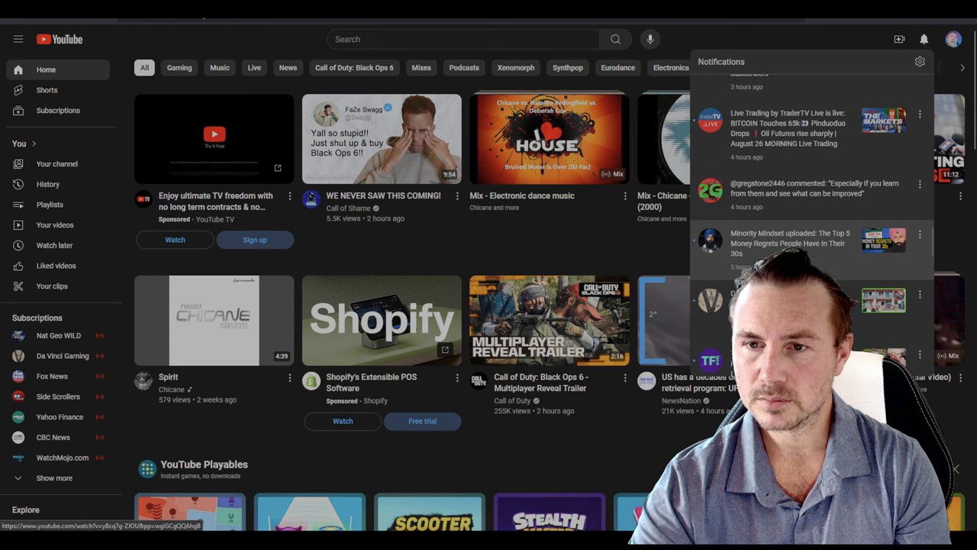
{"action": "scroll", "scroll_direction": "down", "scroll_amount": 3}
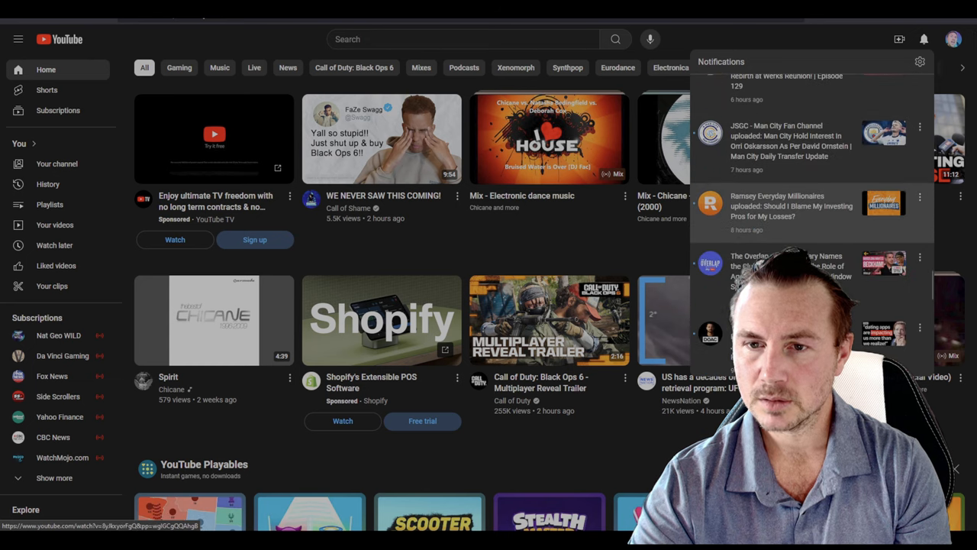
{"action": "scroll", "scroll_direction": "down", "scroll_amount": 3}
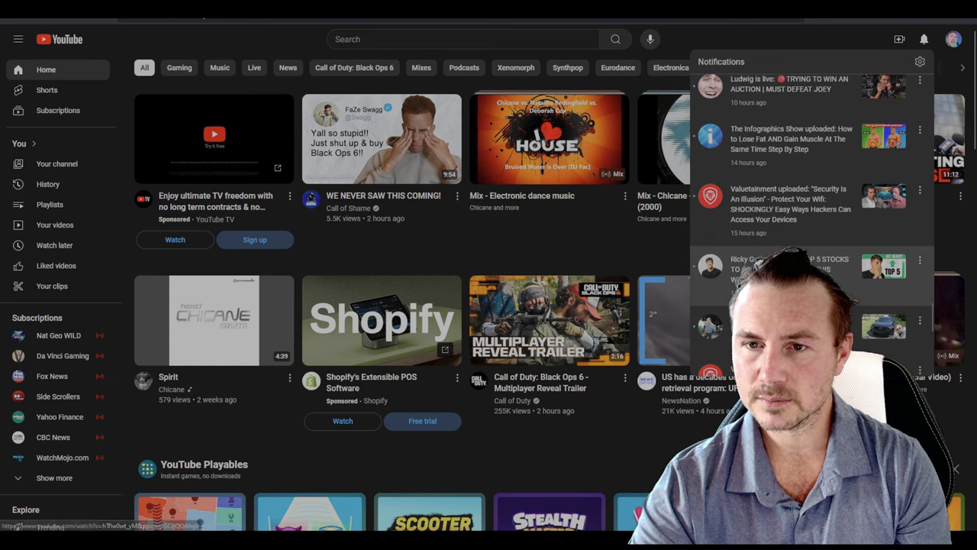
{"action": "scroll", "scroll_direction": "down", "scroll_amount": 3}
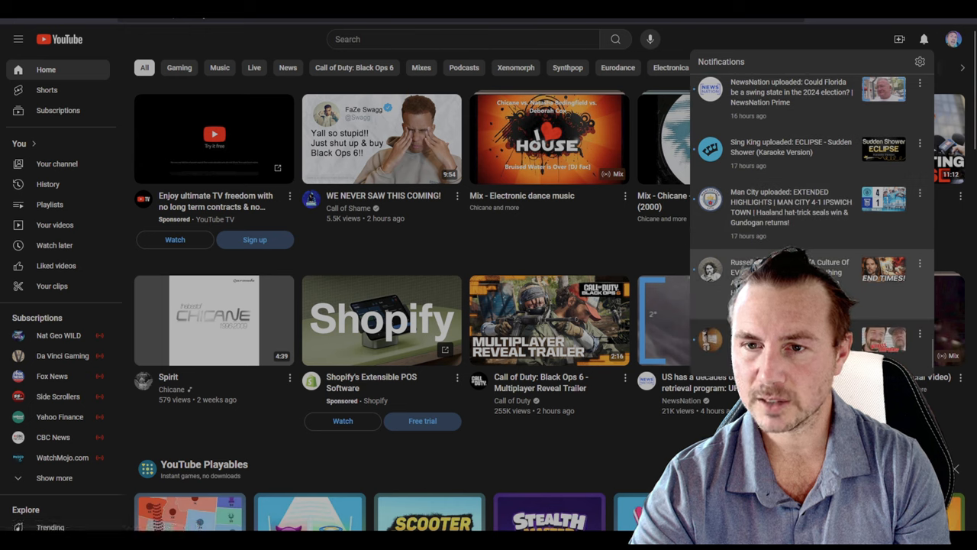
{"action": "scroll", "scroll_direction": "down", "scroll_amount": 3}
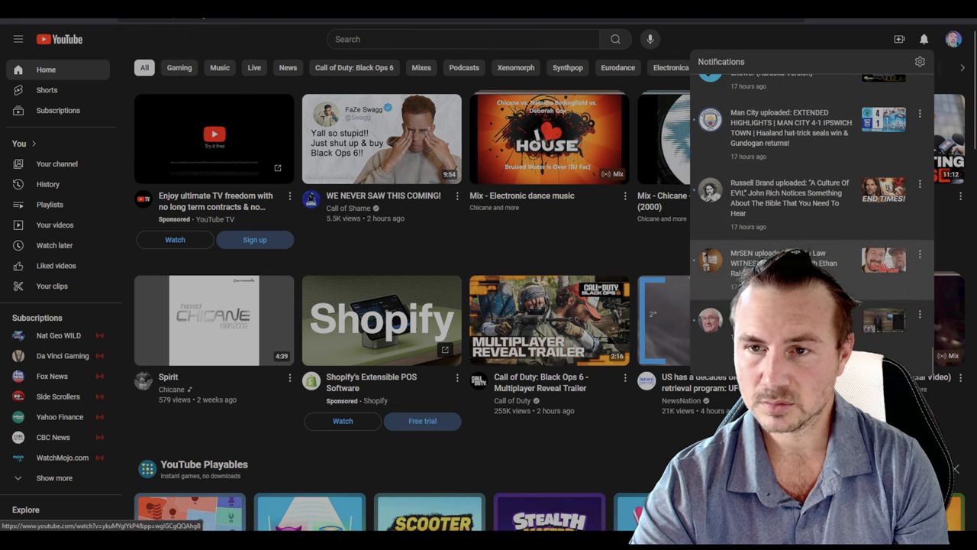
{"action": "scroll", "scroll_direction": "down", "scroll_amount": 3}
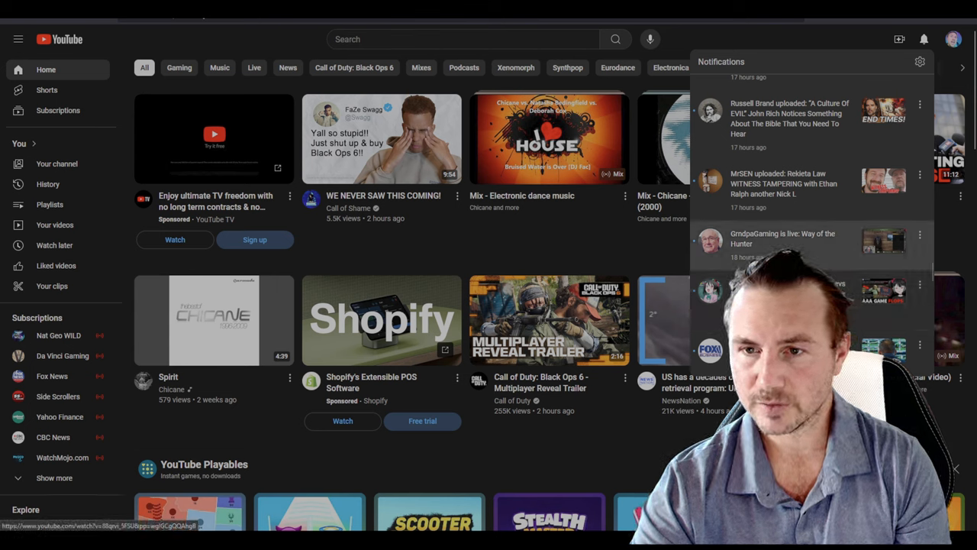
{"action": "scroll", "scroll_direction": "down", "scroll_amount": 3}
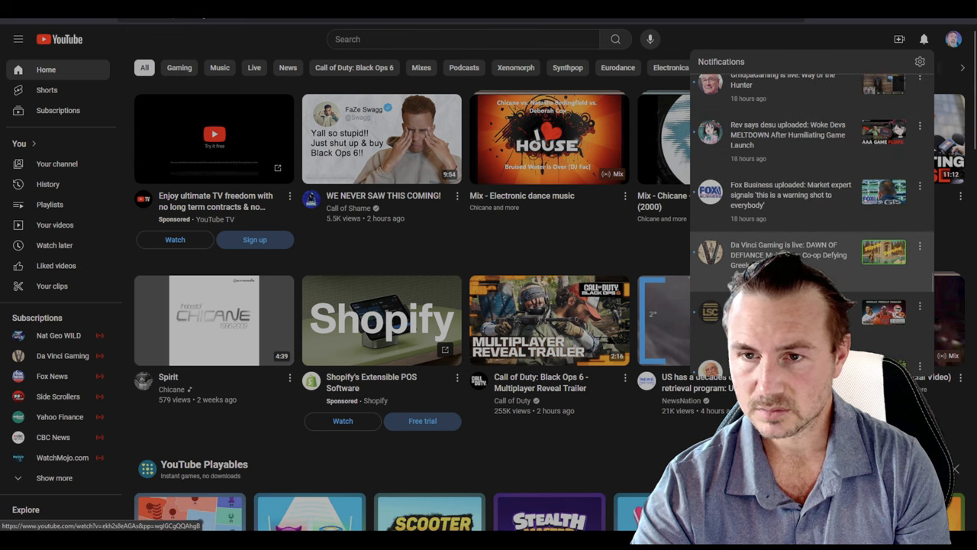
Step: Keep browsing down to uploads and livestreams posted about 22 hours ago
{"action": "scroll", "scroll_direction": "down", "scroll_amount": 3}
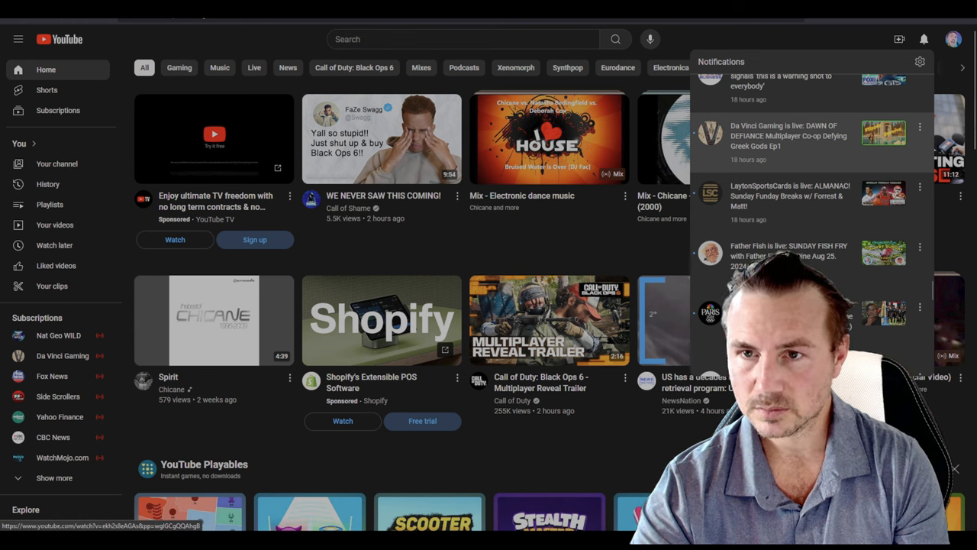
{"action": "scroll", "scroll_direction": "down", "scroll_amount": 3}
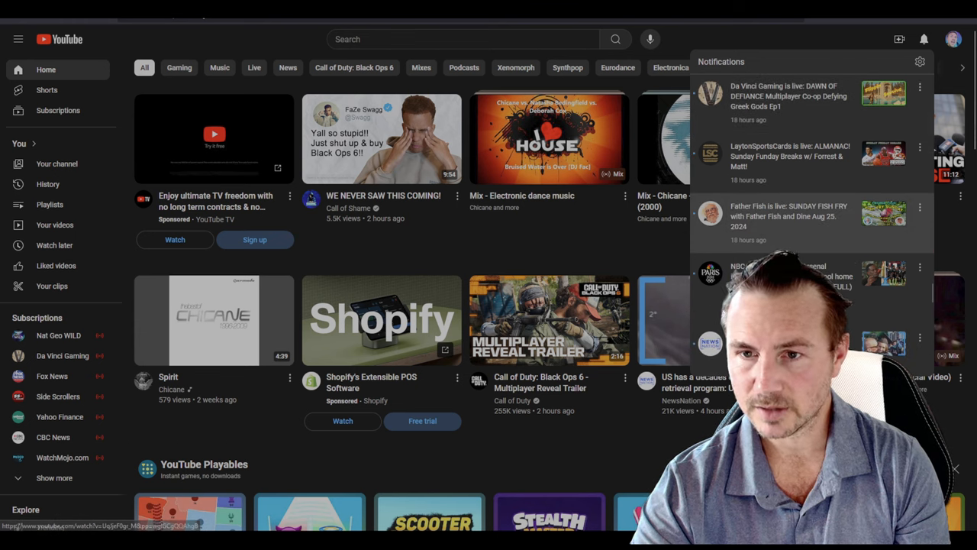
{"action": "scroll", "scroll_direction": "down", "scroll_amount": 3}
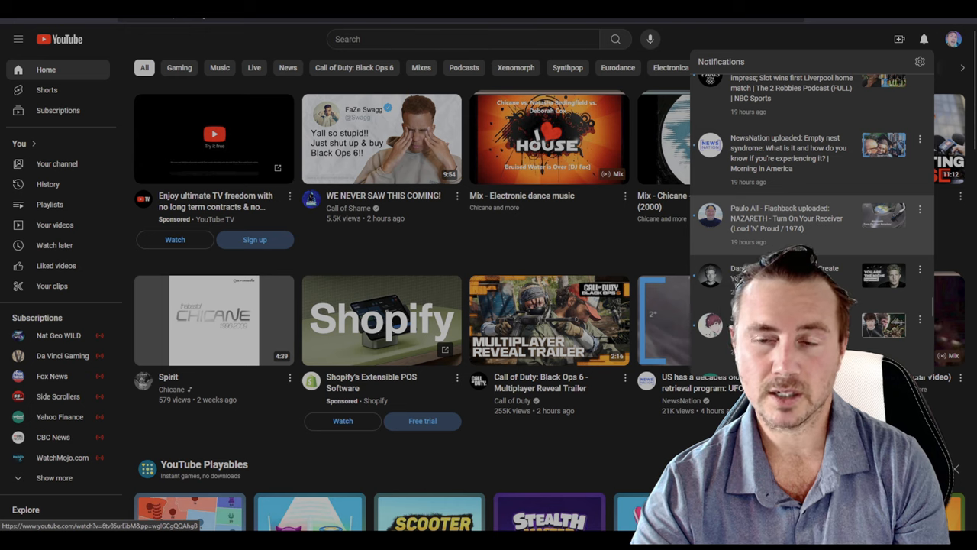
{"action": "scroll", "scroll_direction": "down", "scroll_amount": 3}
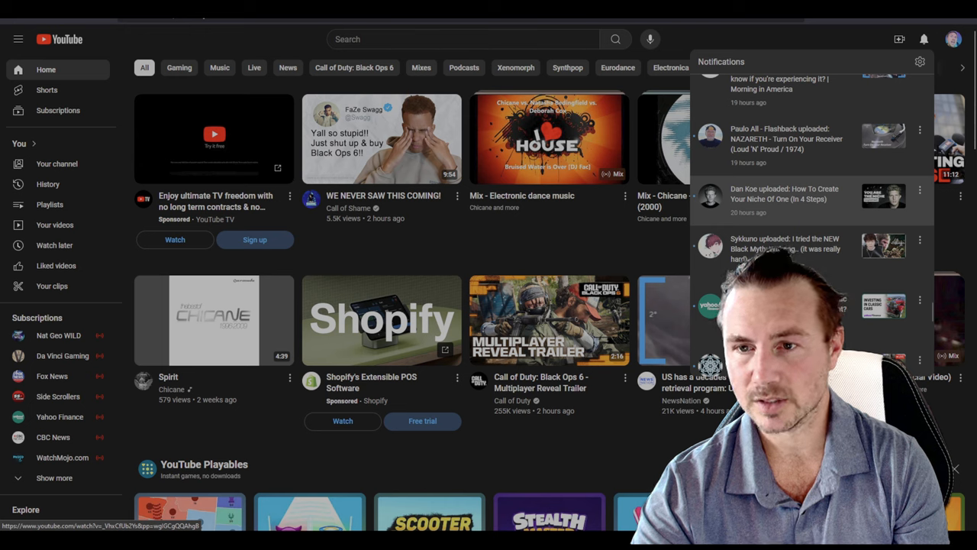
{"action": "scroll", "scroll_direction": "down", "scroll_amount": 3}
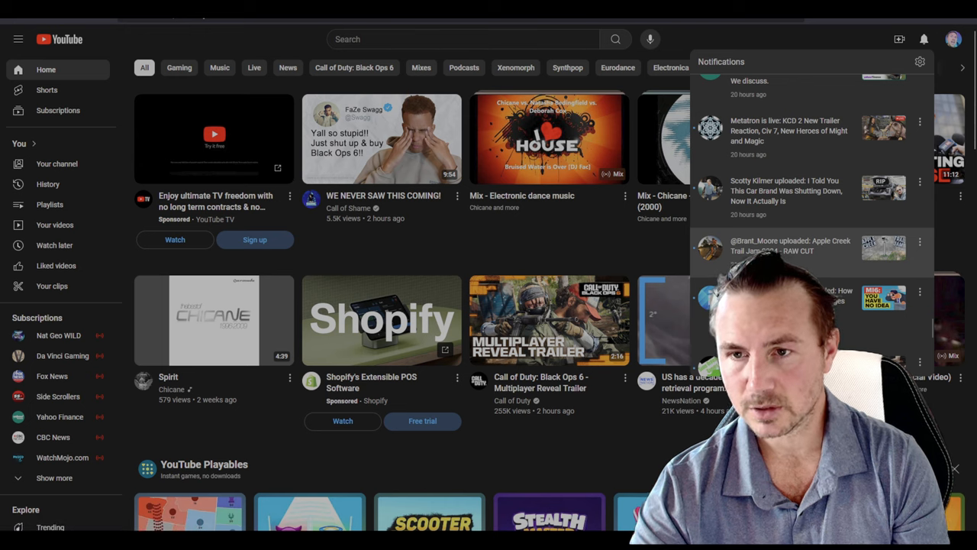
{"action": "scroll", "scroll_direction": "down", "scroll_amount": 3}
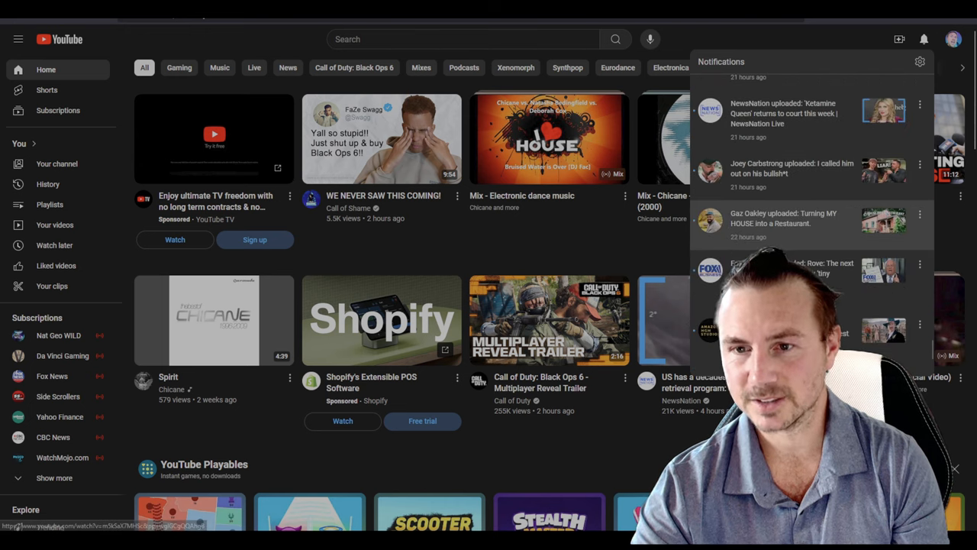
{"action": "scroll", "scroll_direction": "down", "scroll_amount": 3}
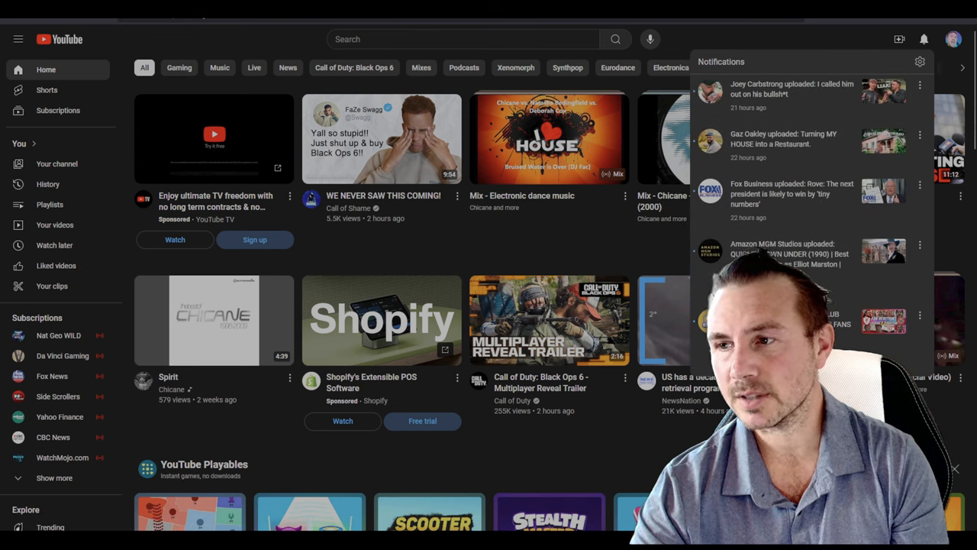